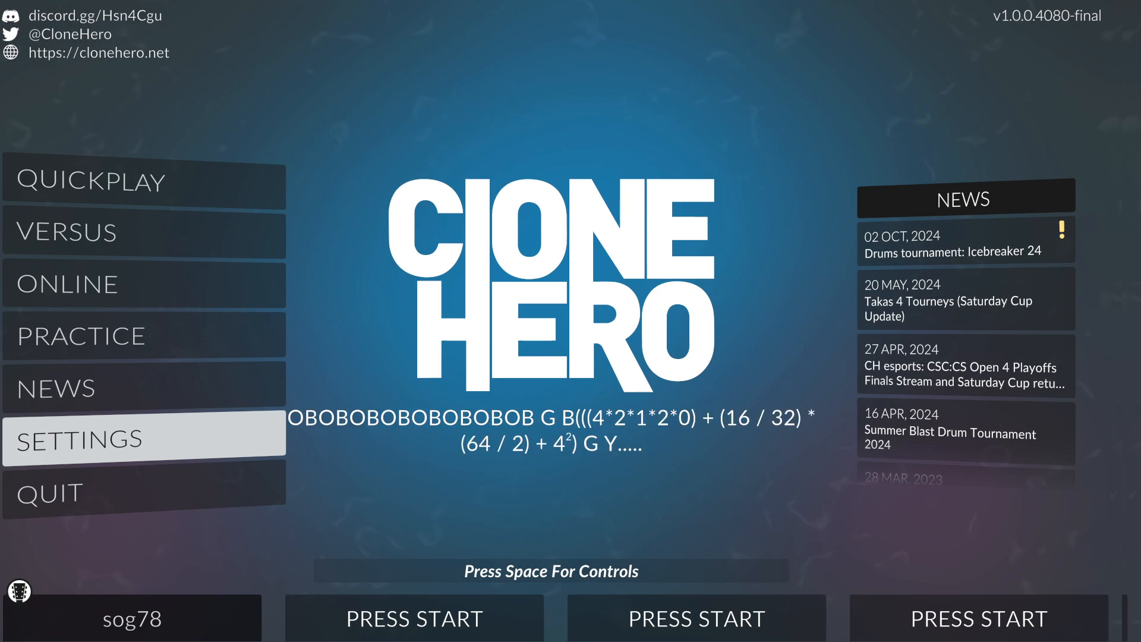
mouse_move(696, 144)
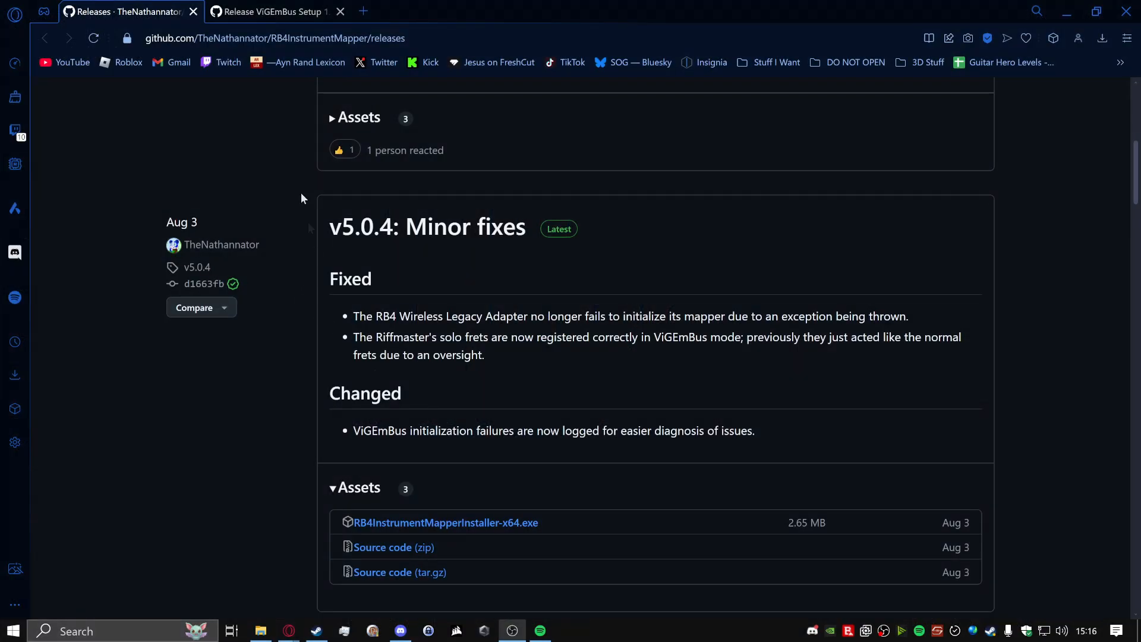
Save RB4InstrumentMapperInstaller-x64.exe from the v5.0.4 release assets into Downloads.
scroll(up, 3)
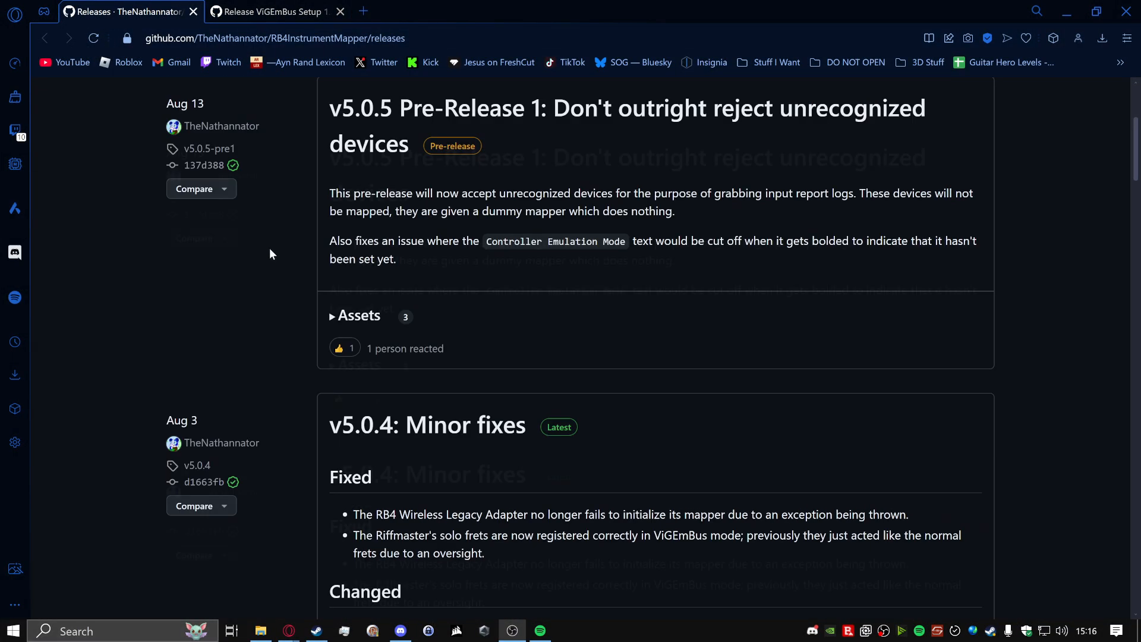
scroll(up, 3)
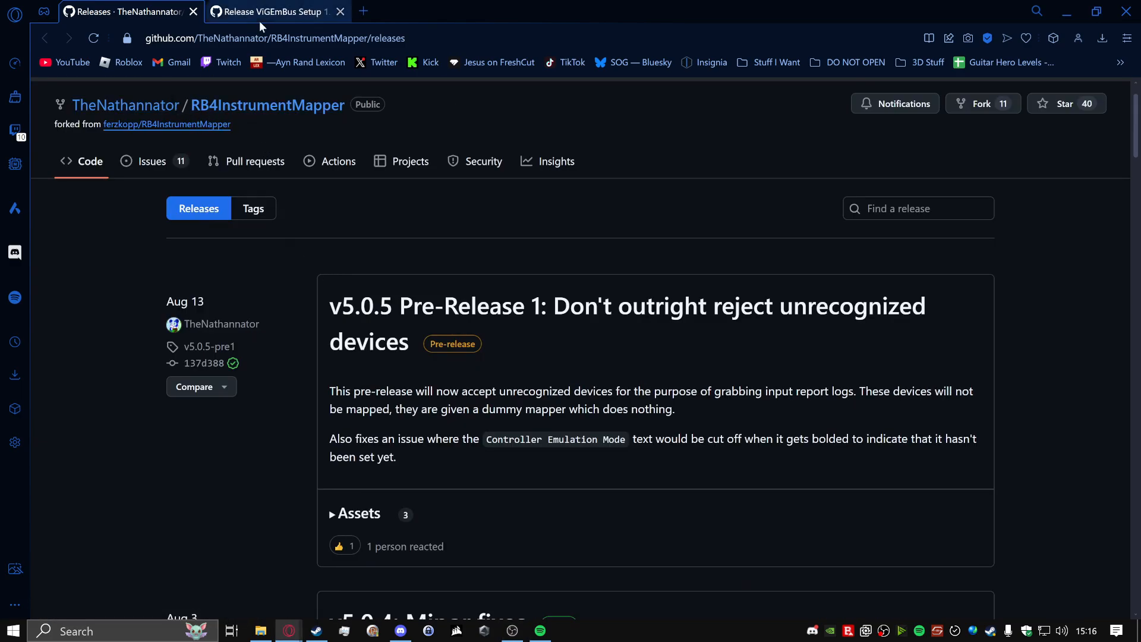
click(273, 12)
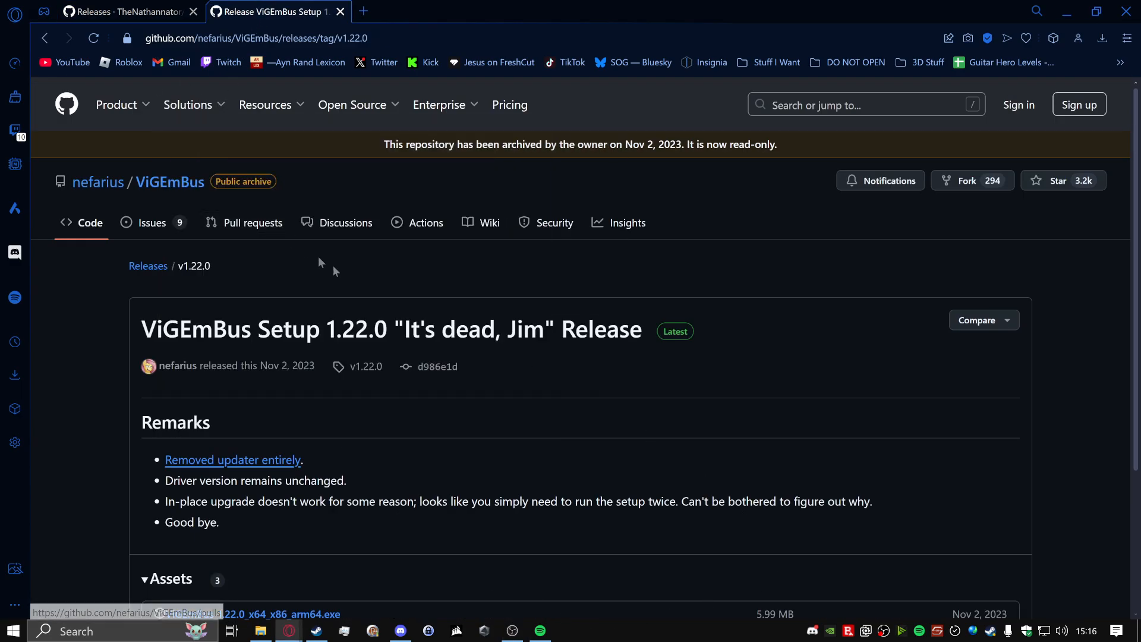
click(124, 12)
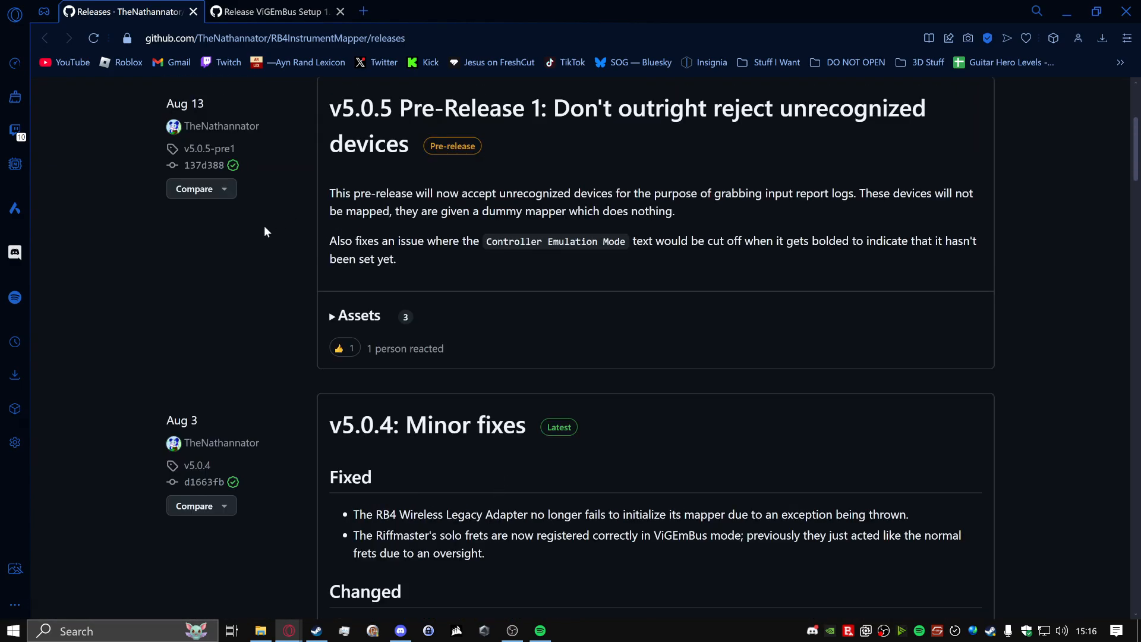
scroll(down, 3)
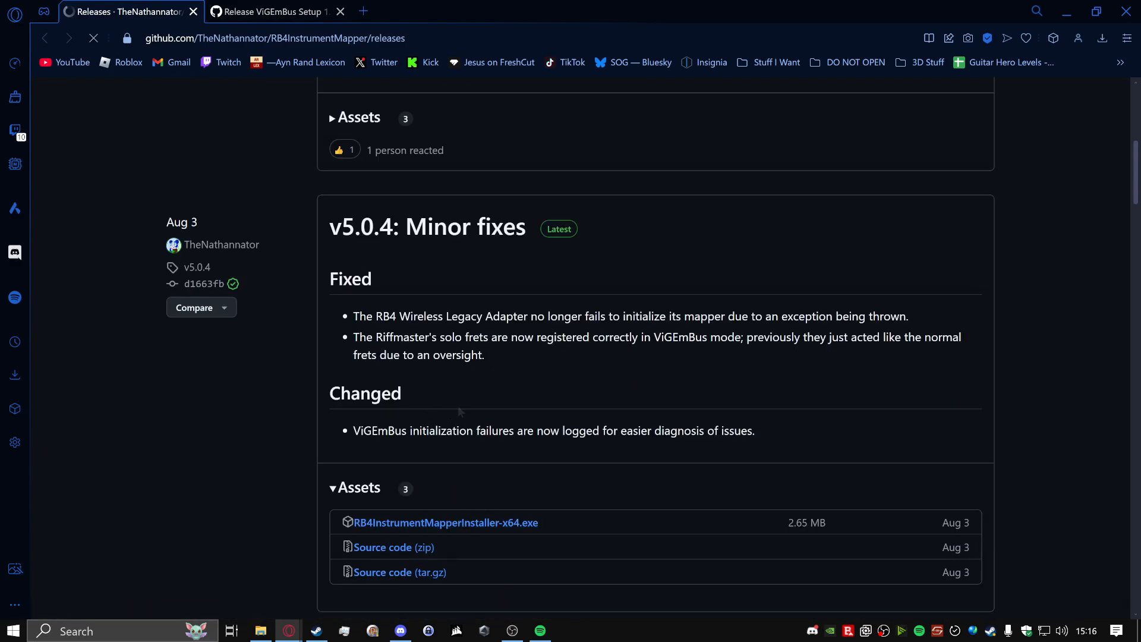
click(444, 522)
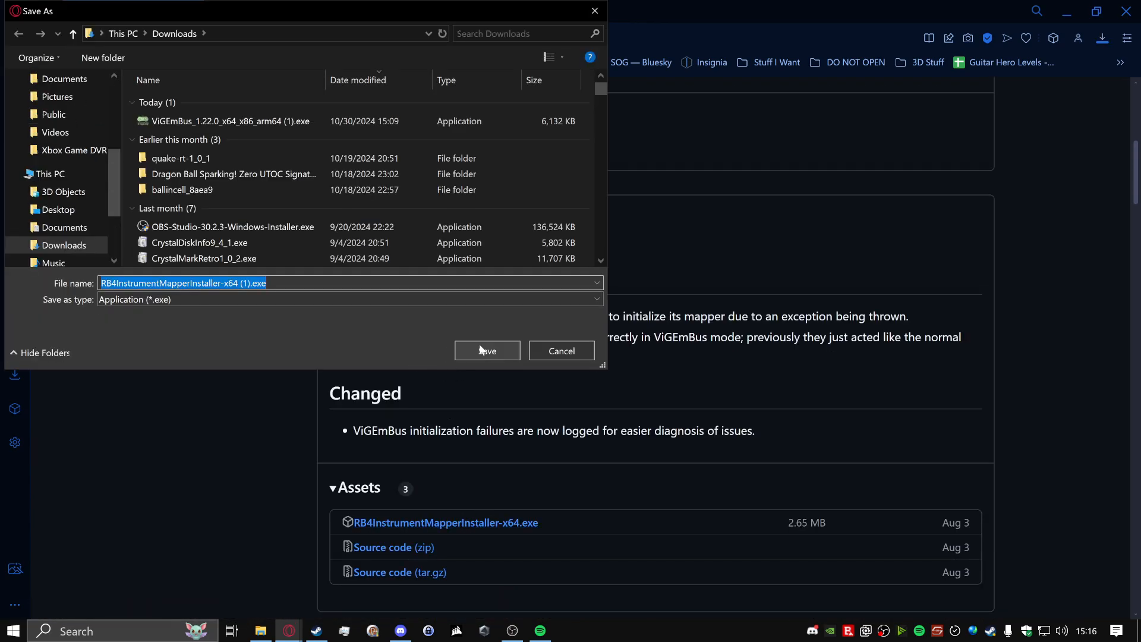
click(487, 350)
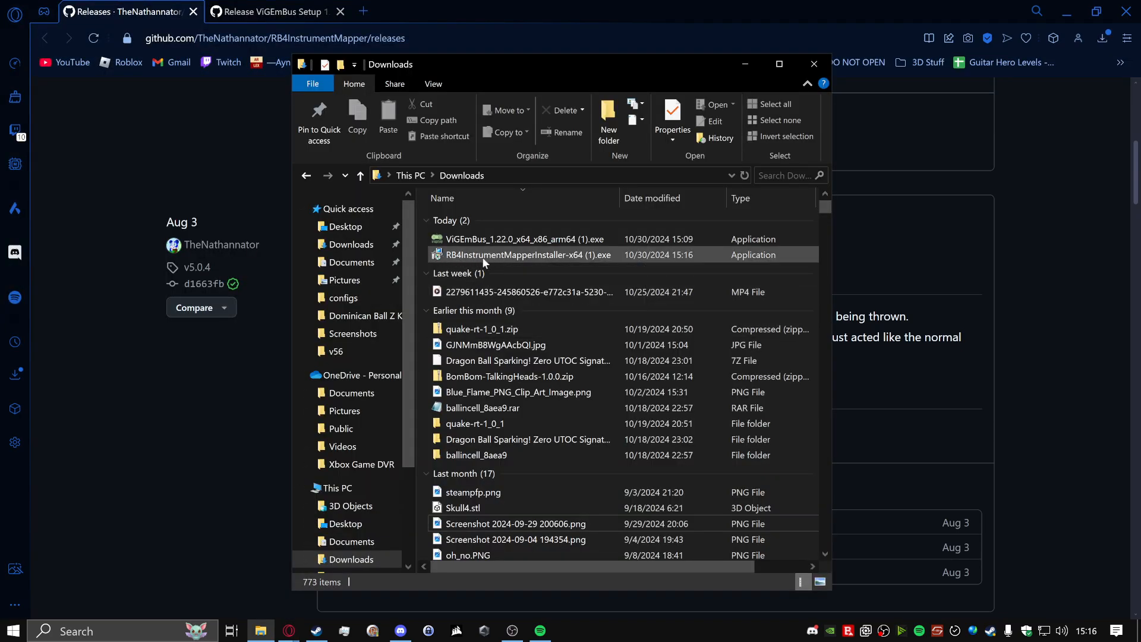
mouse_move(485, 257)
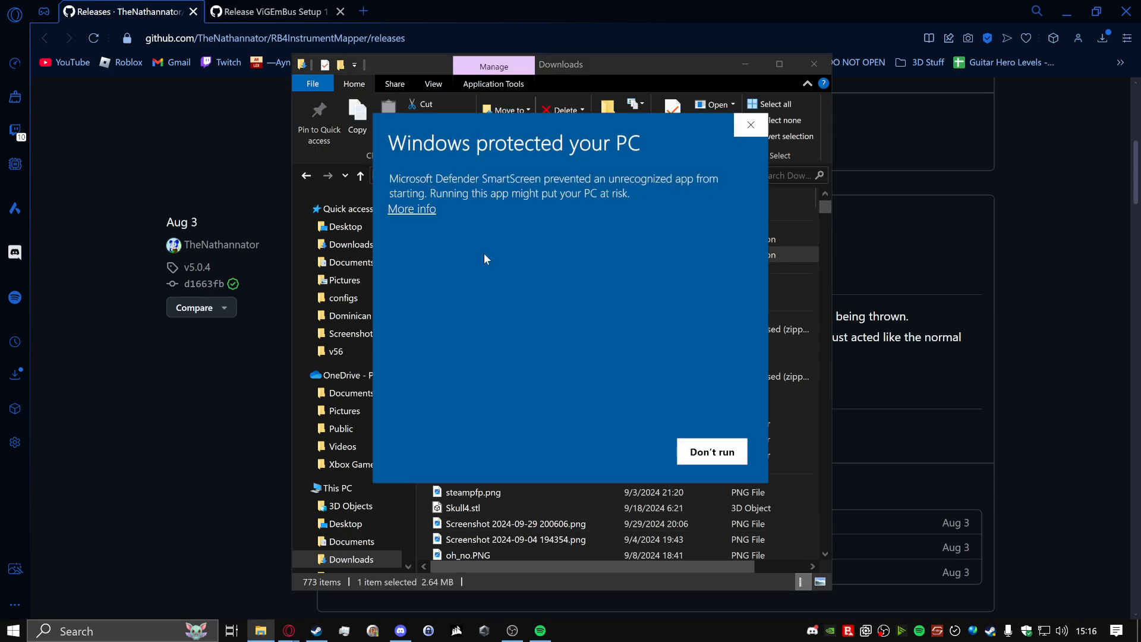
mouse_move(451, 245)
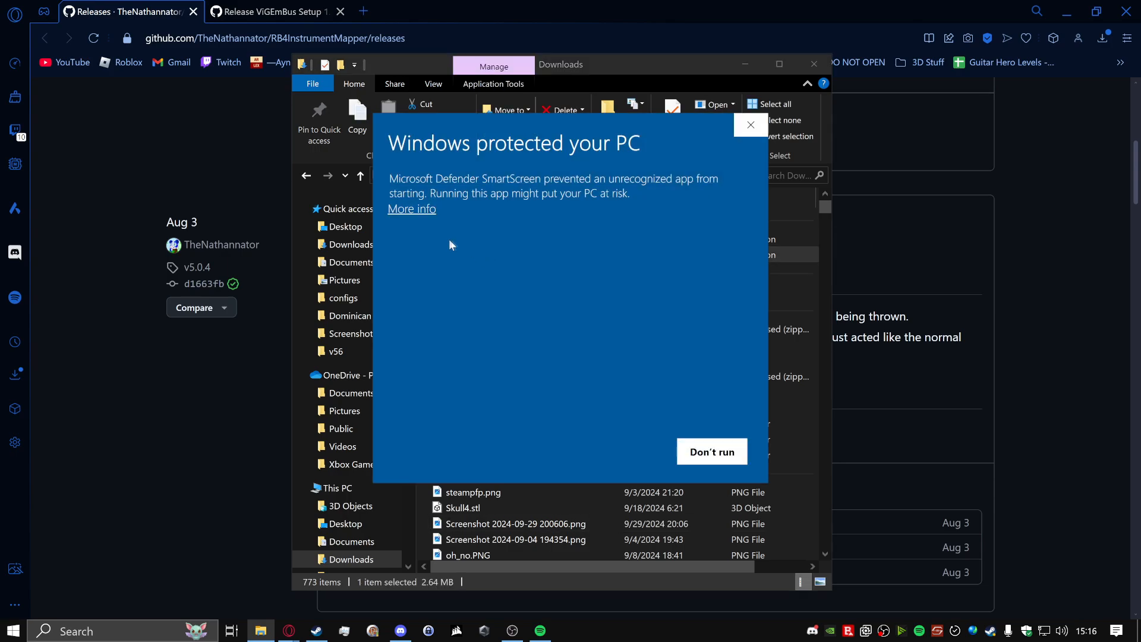
mouse_move(469, 233)
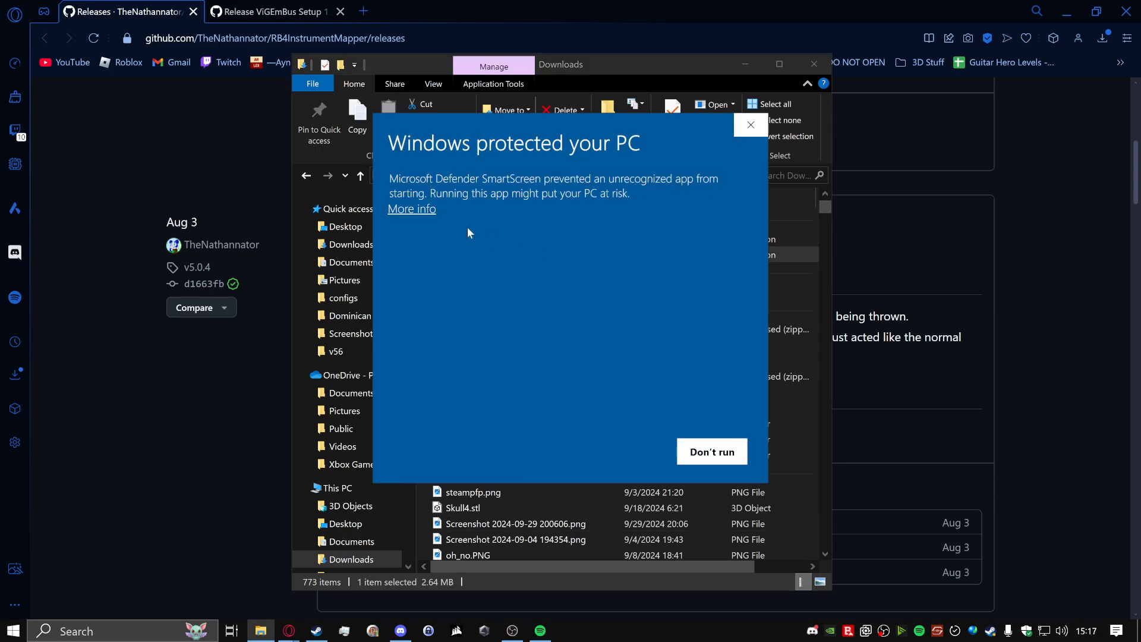
mouse_move(524, 237)
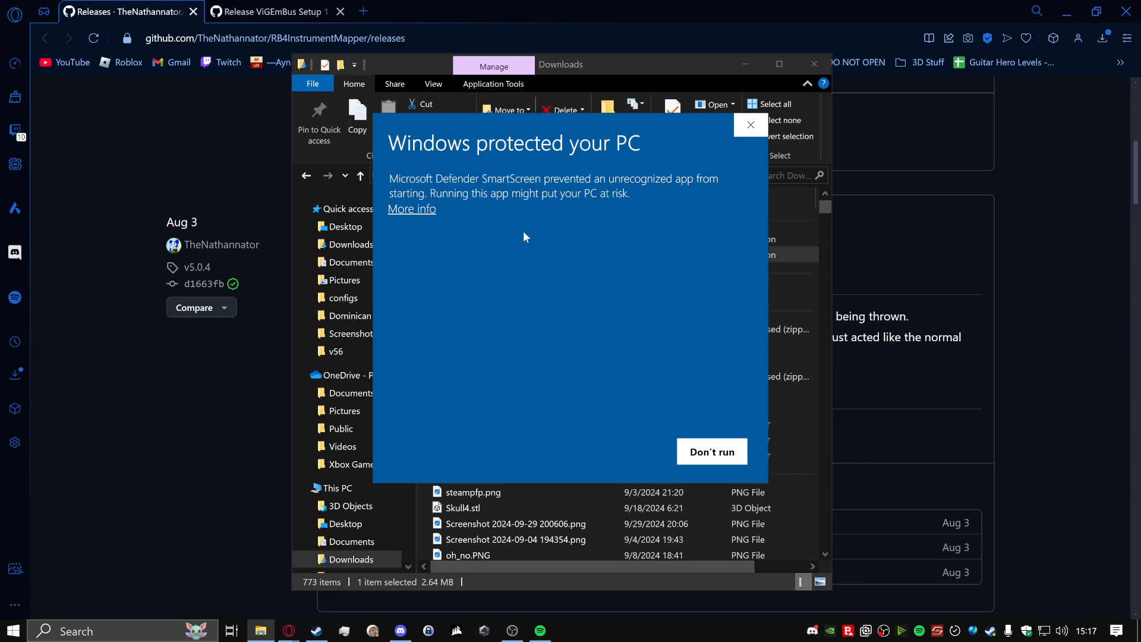
Get past the SmartScreen warning using More info and Run anyway.
click(412, 208)
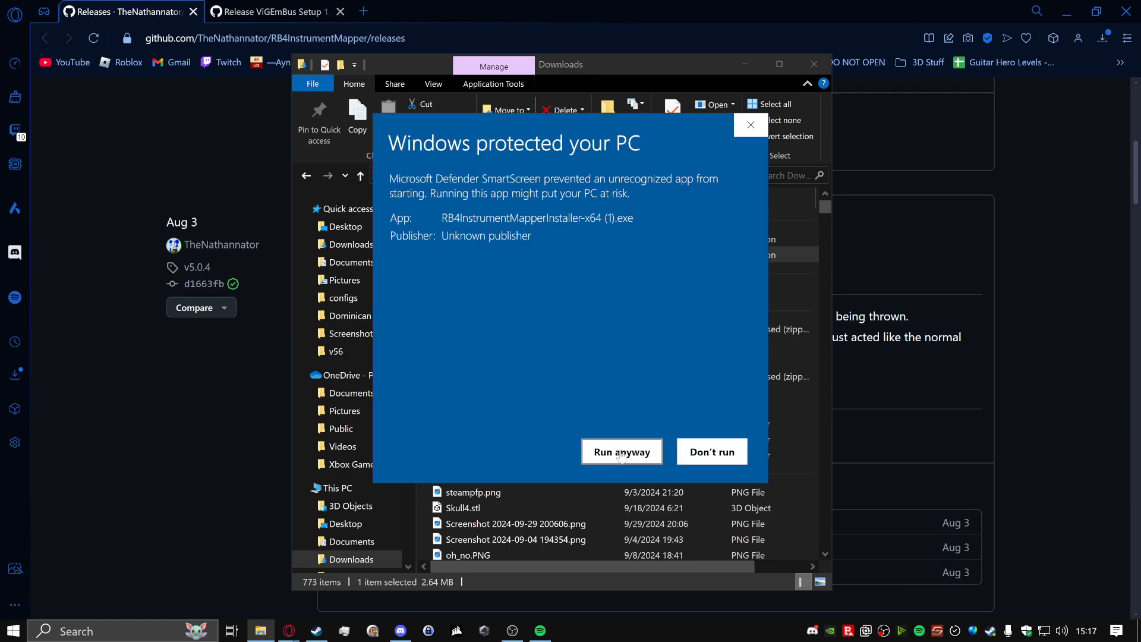
click(621, 451)
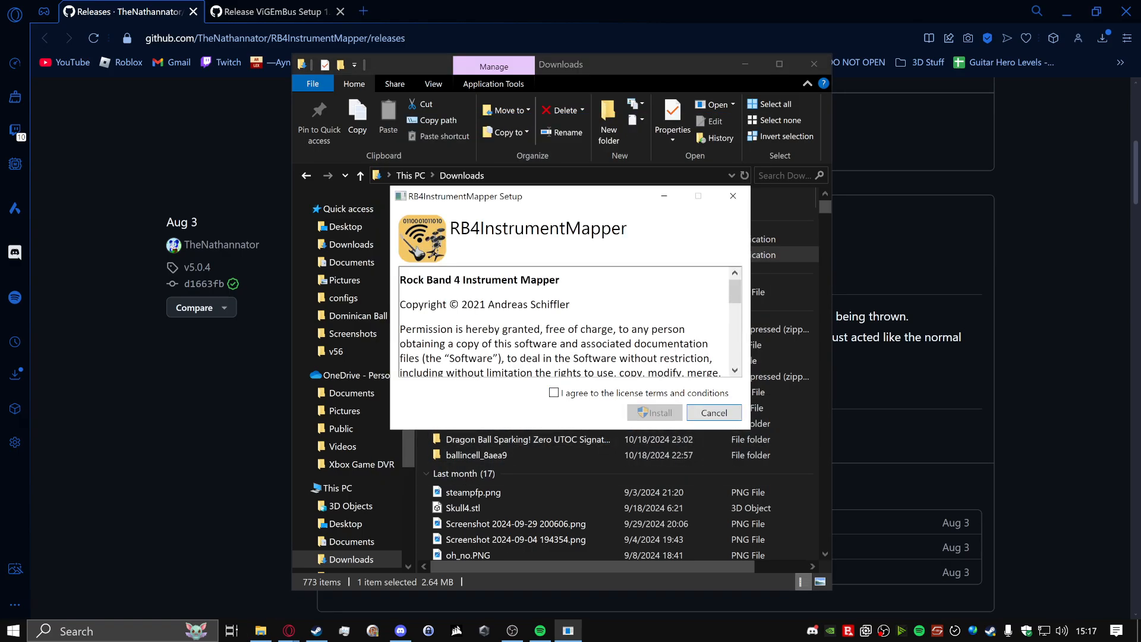
Accept the license terms, install RB4InstrumentMapper, and close the finished setup.
click(554, 392)
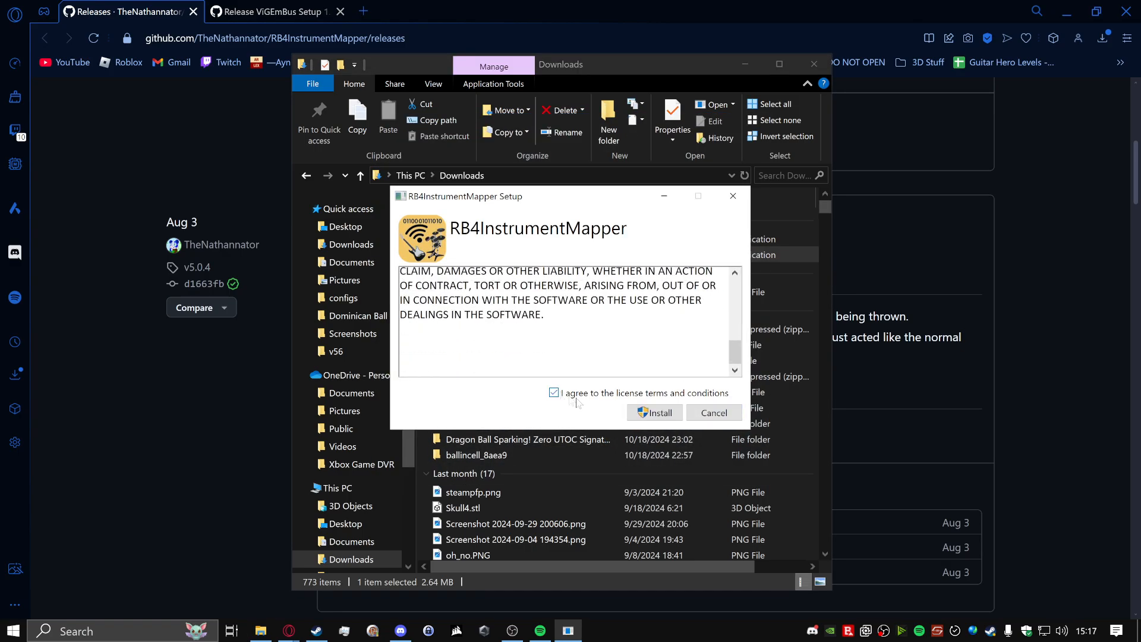
click(653, 412)
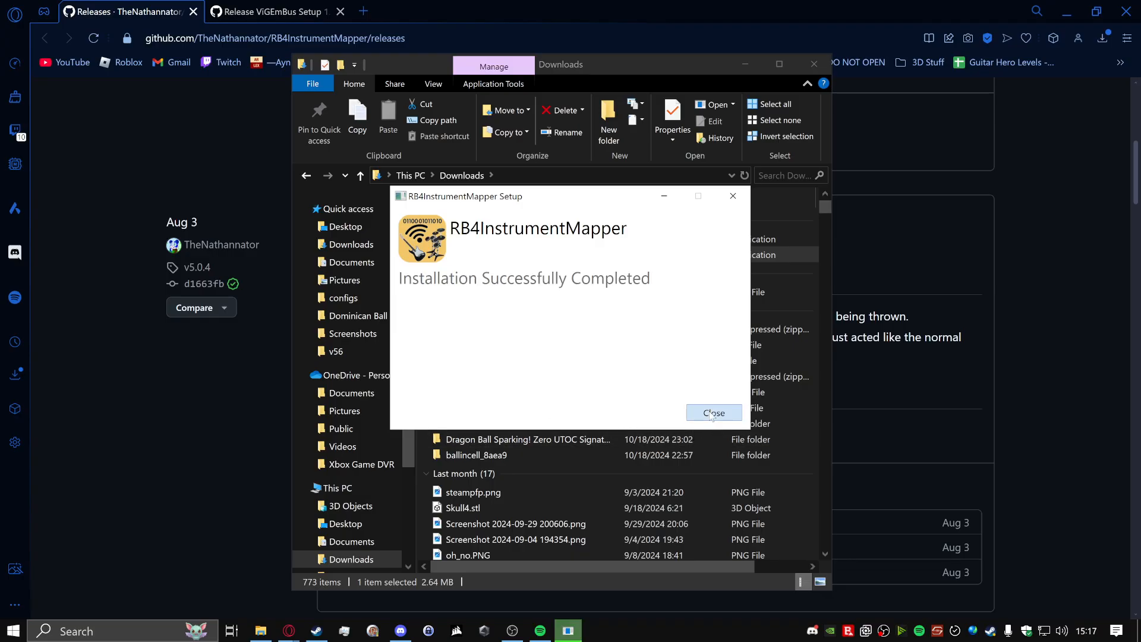
click(712, 413)
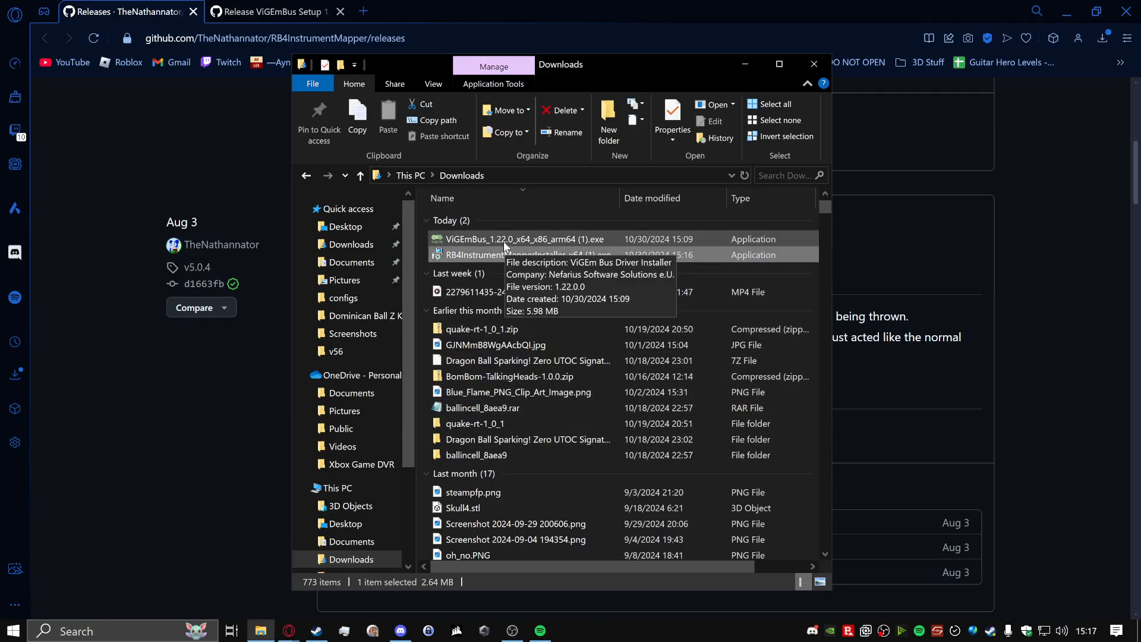
Run the ViGEmBus installer from Downloads and click through the wizard to Finish.
double_click(519, 239)
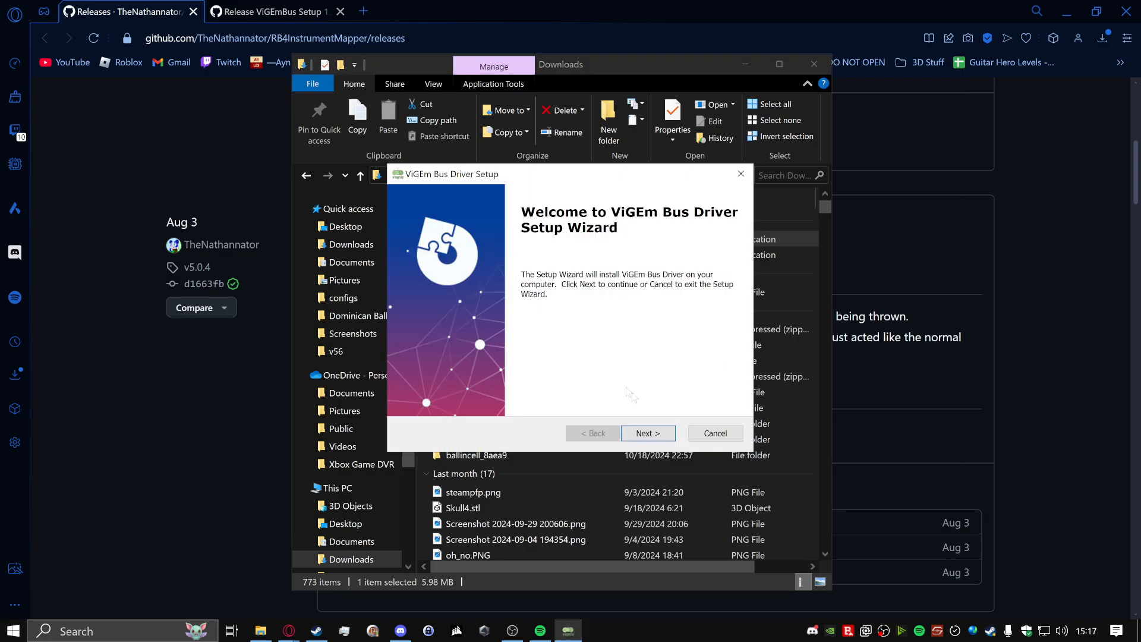
click(646, 433)
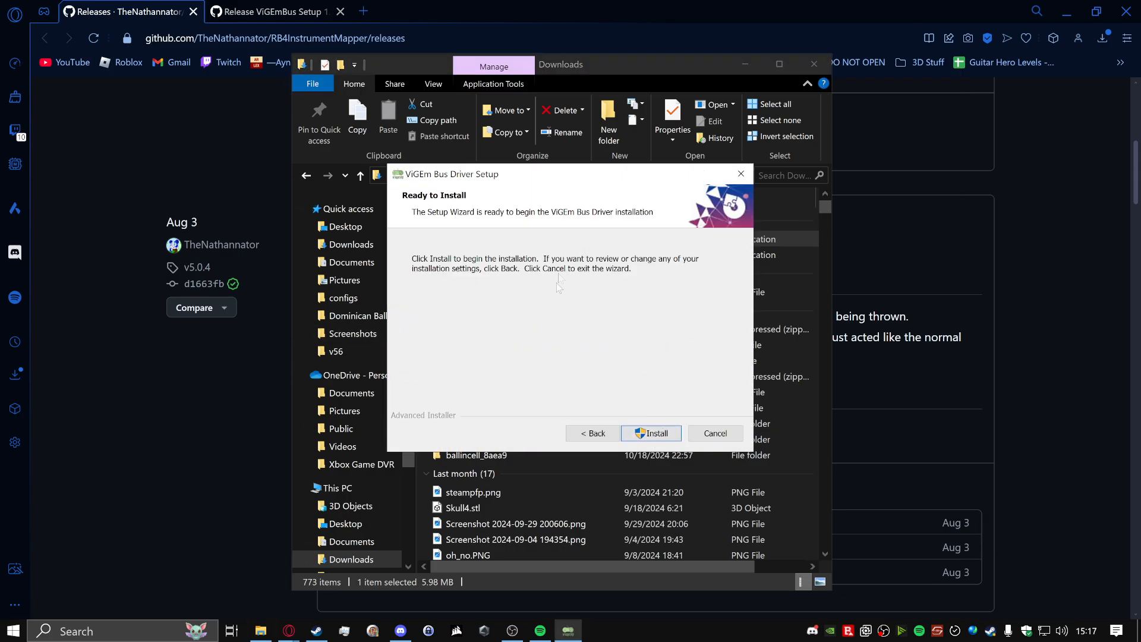
click(649, 433)
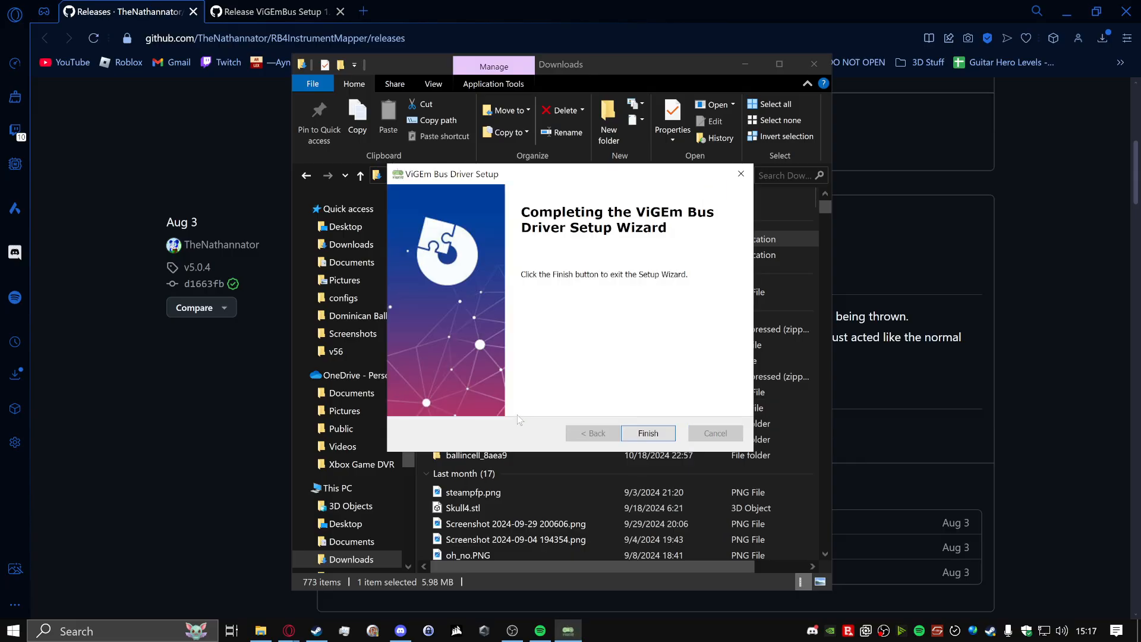
click(647, 433)
text(rb)
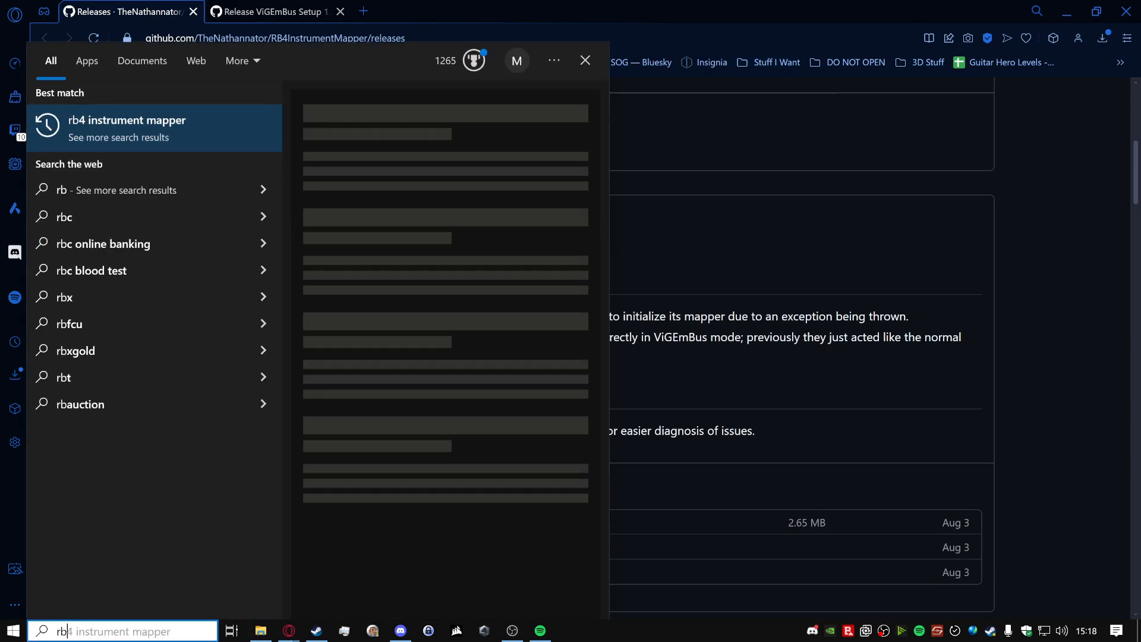
Search 'InstrumentMapper' in Windows Search and open the RB4InstrumentMapper result.
text(InstrumentMapper)
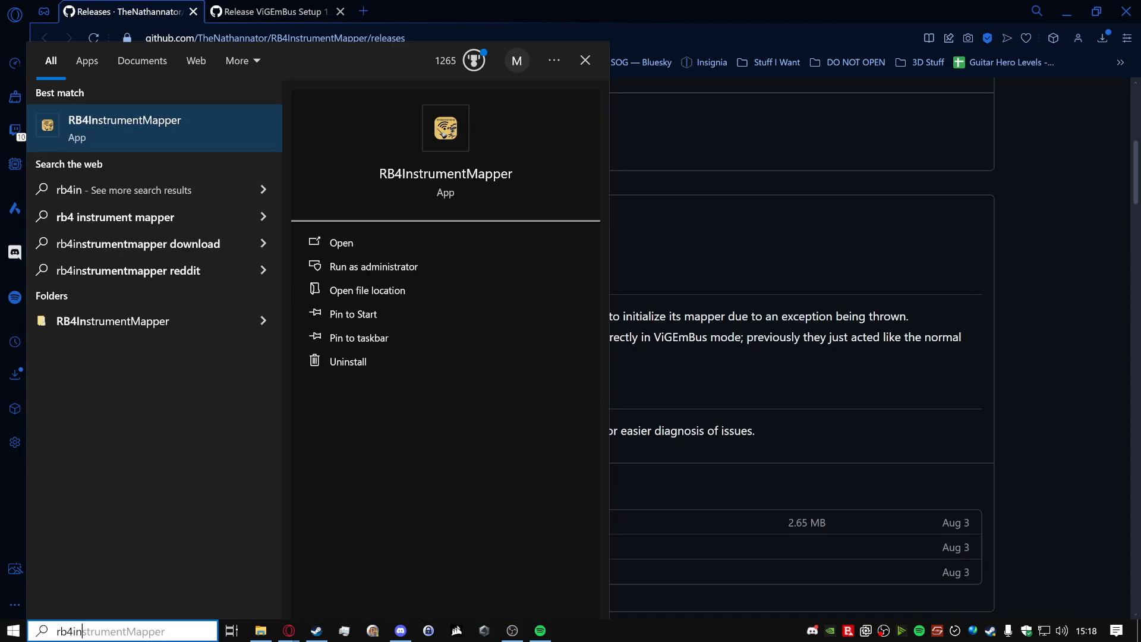
click(341, 243)
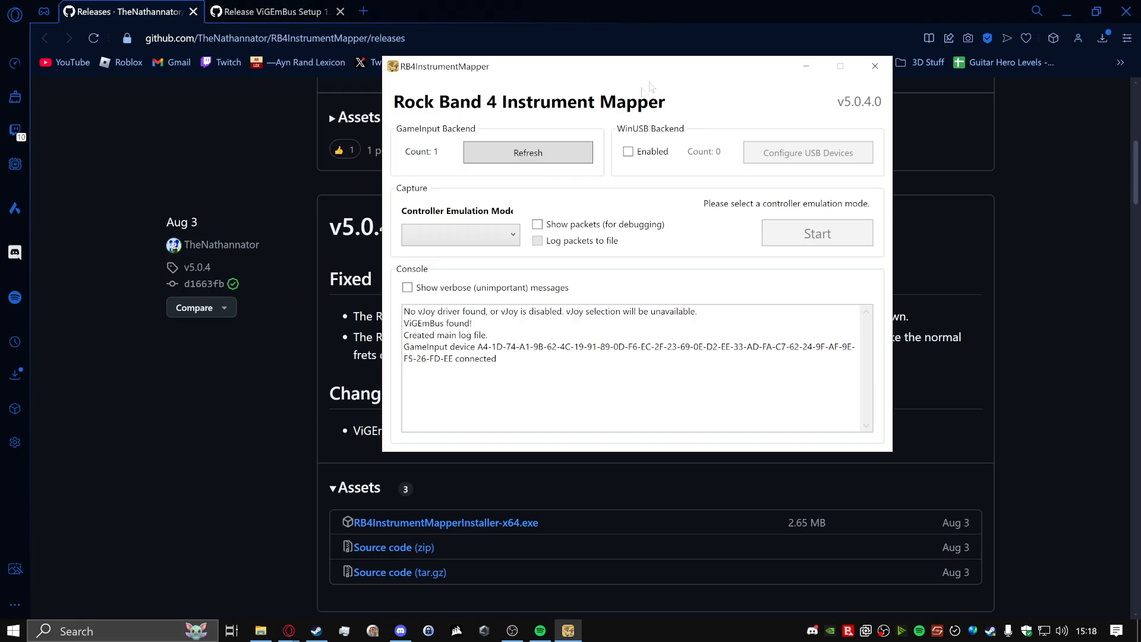
mouse_move(453, 220)
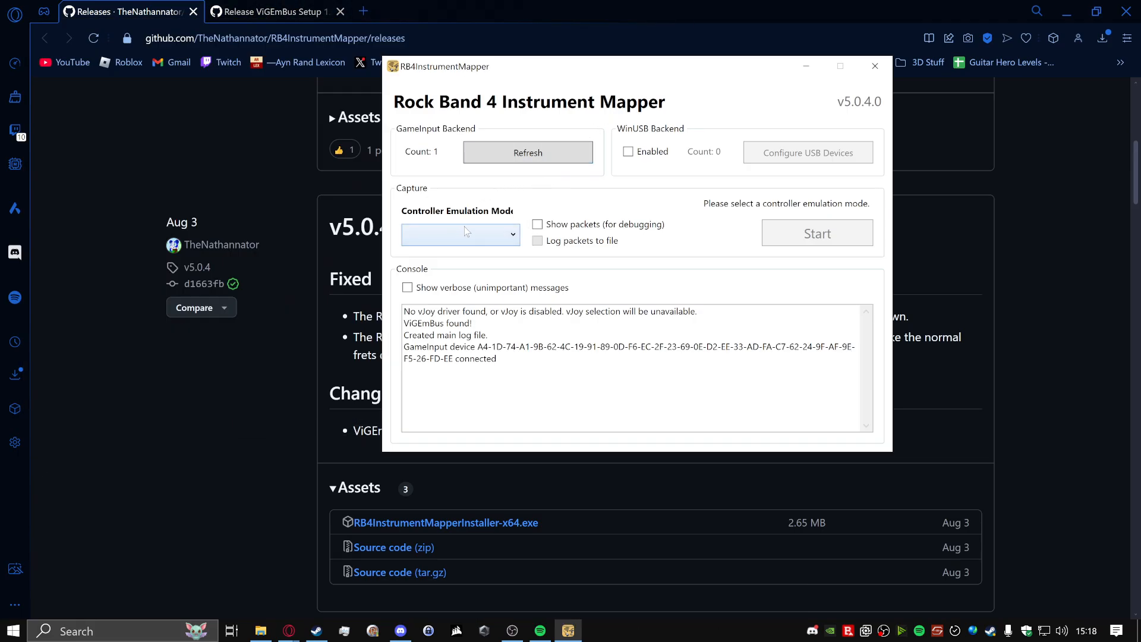
Pick ViGEmBus from the Controller Emulation Mode dropdown.
click(460, 234)
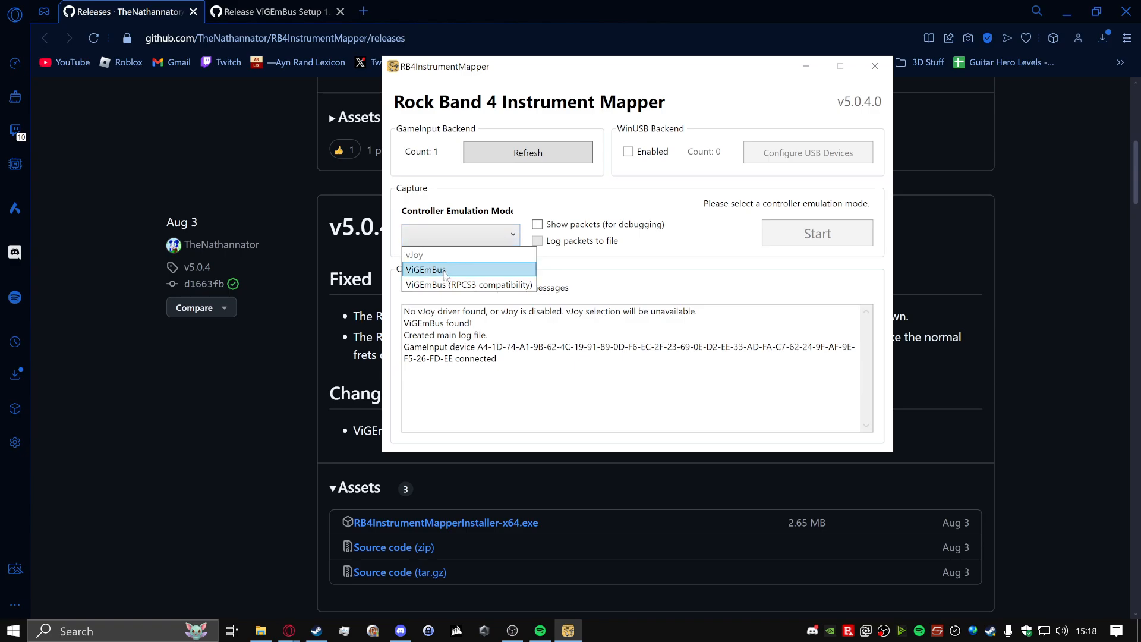
mouse_move(469, 284)
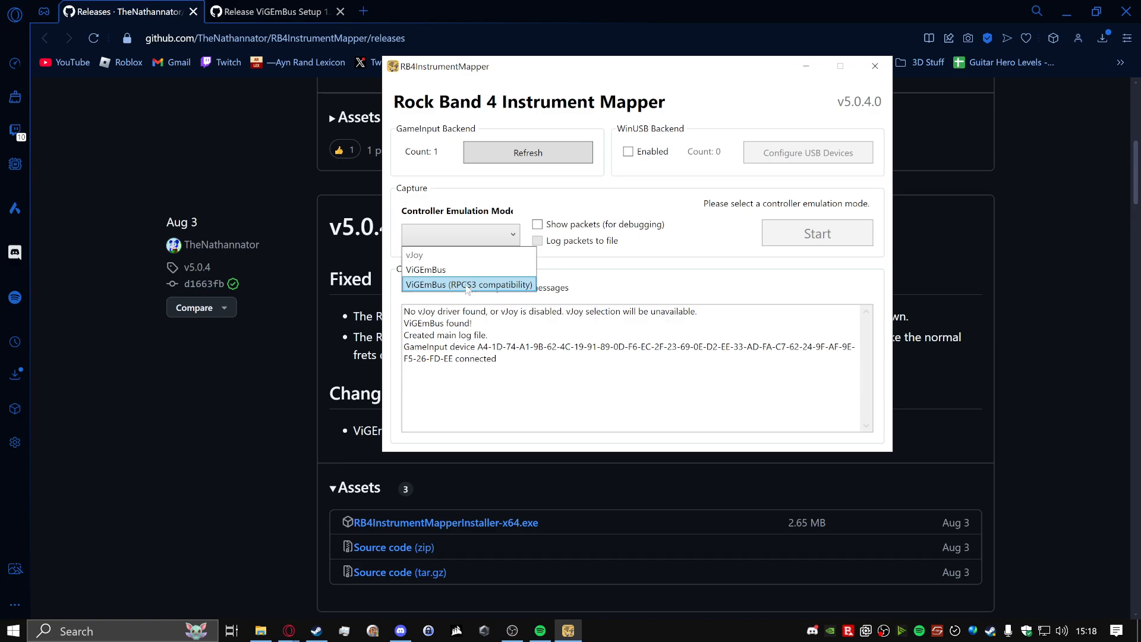
click(425, 270)
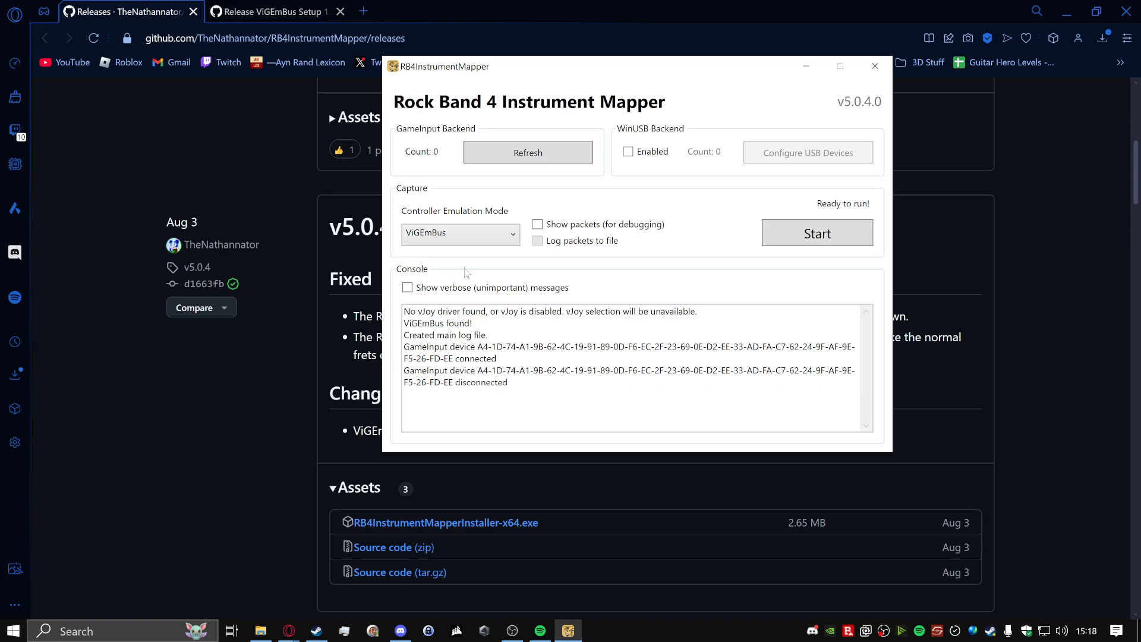
Start the mapper, dismiss the 'Device is ready' notification, and bring up Clone Hero.
click(816, 233)
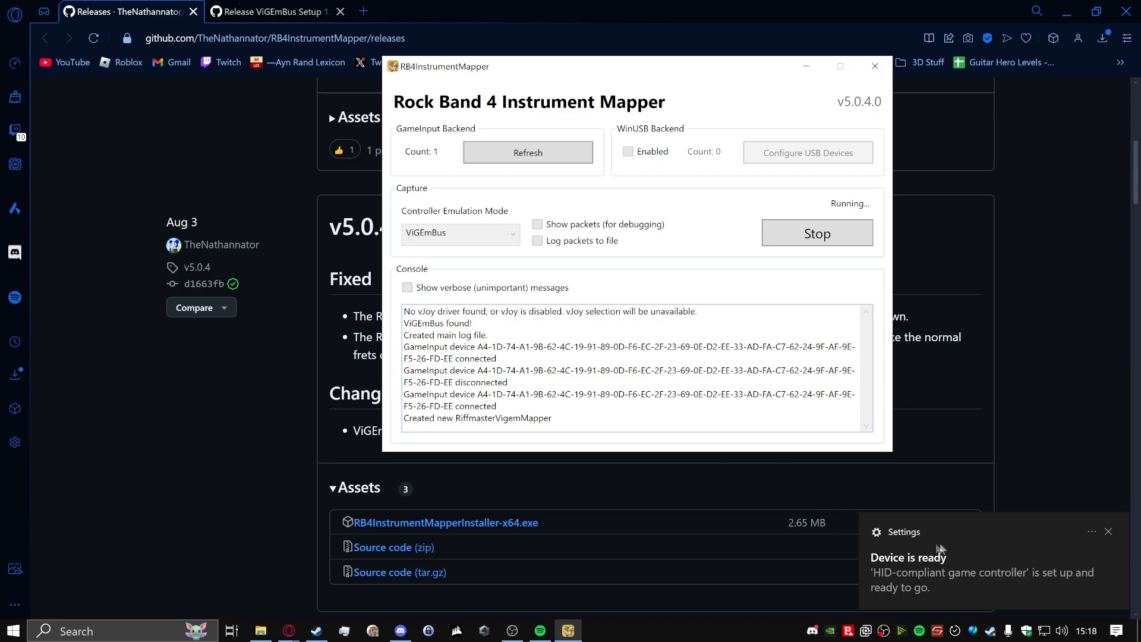
click(1108, 532)
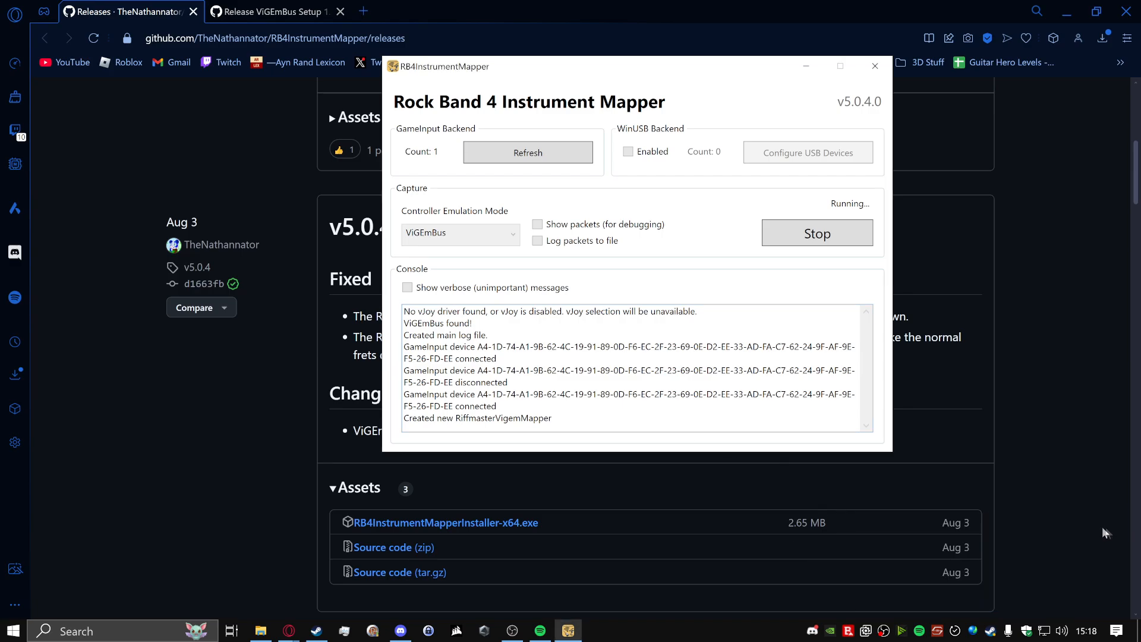
mouse_move(364, 505)
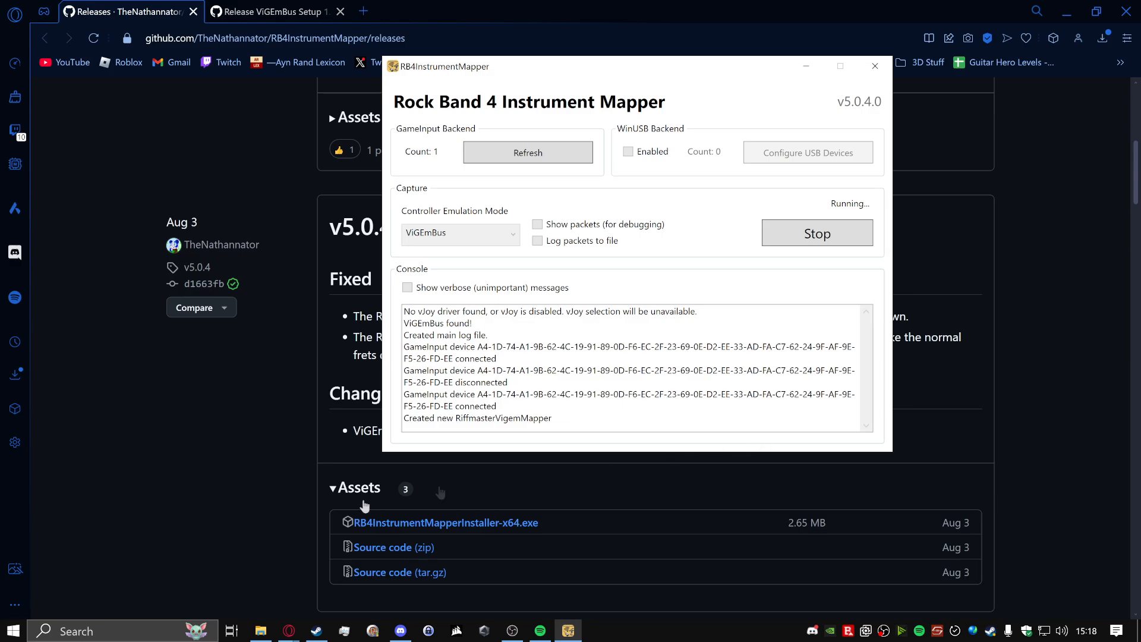
click(44, 631)
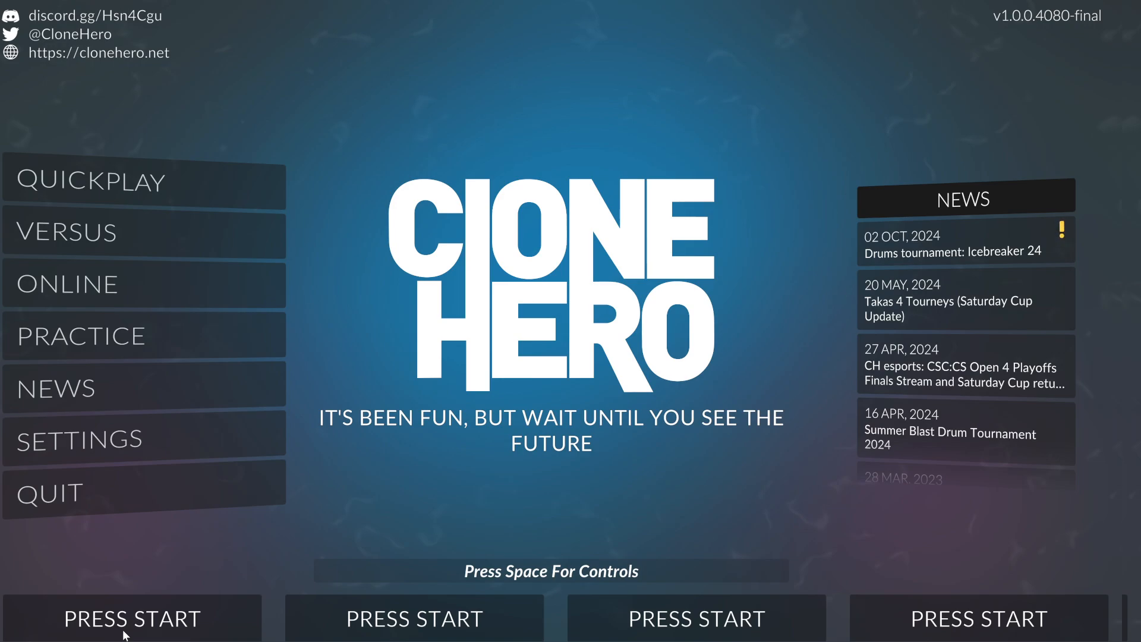
Join as player one with profile sog78 and scroll through the song list.
click(131, 618)
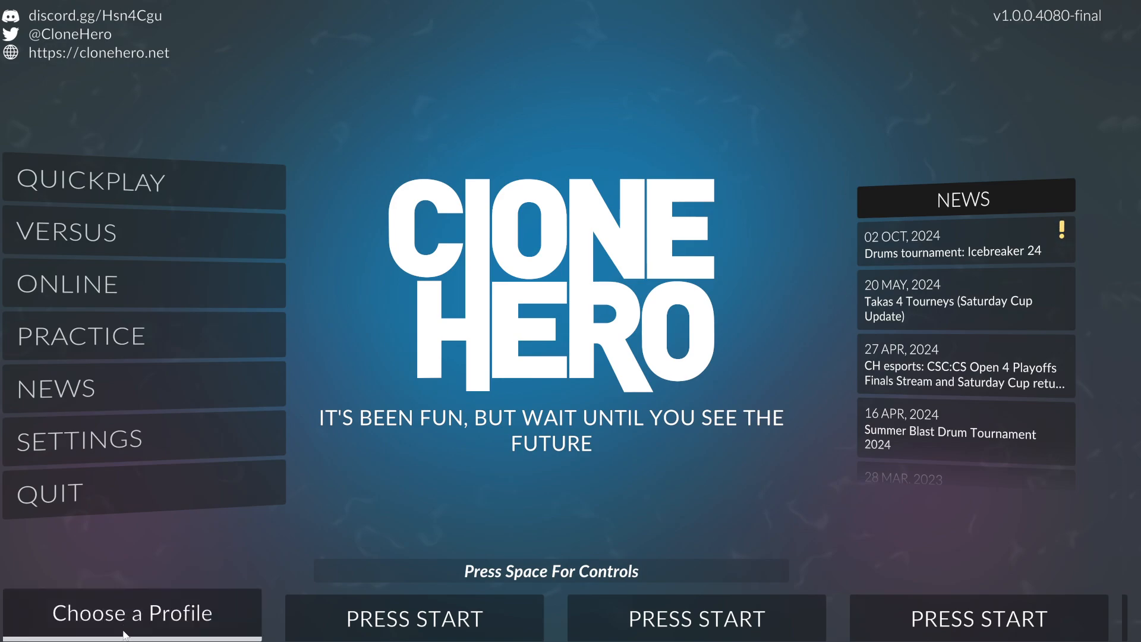
click(92, 181)
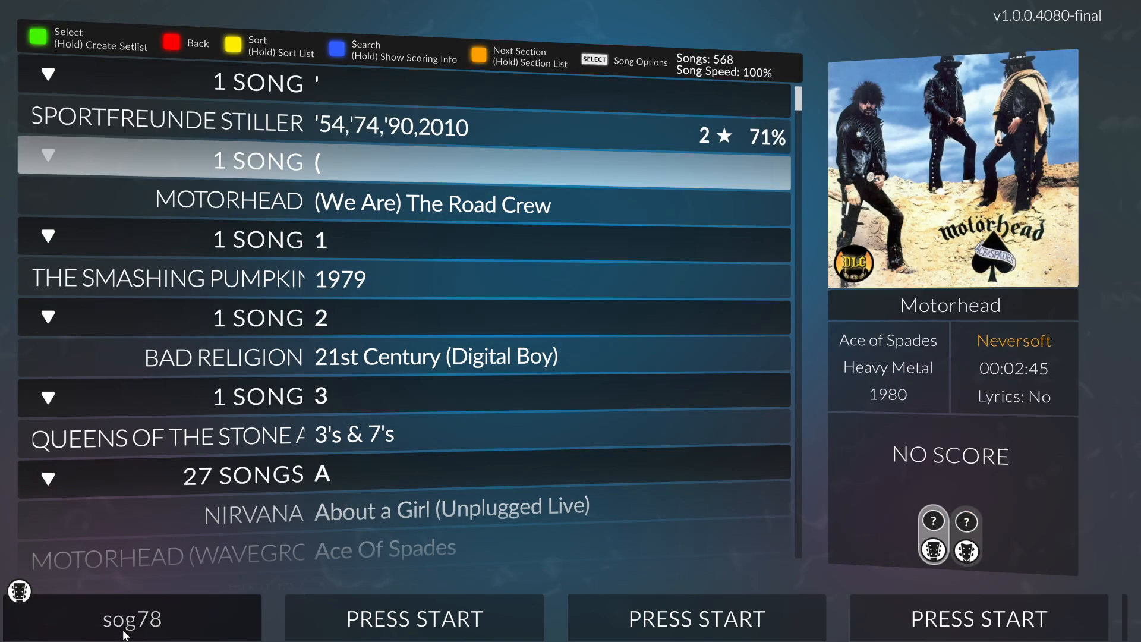
scroll(down, 3)
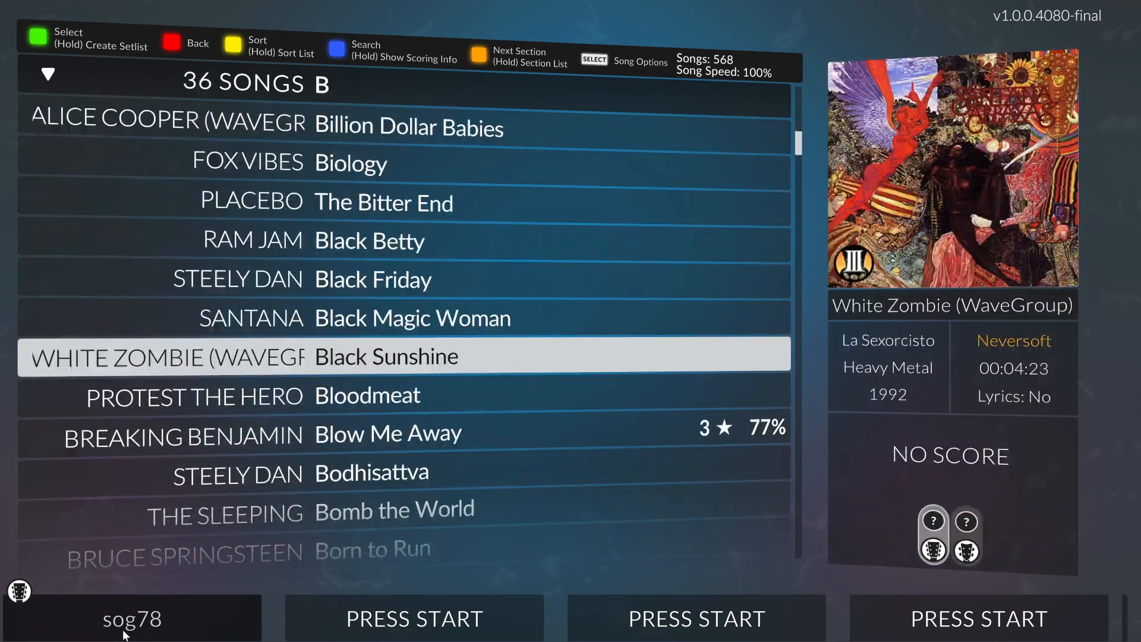
scroll(down, 3)
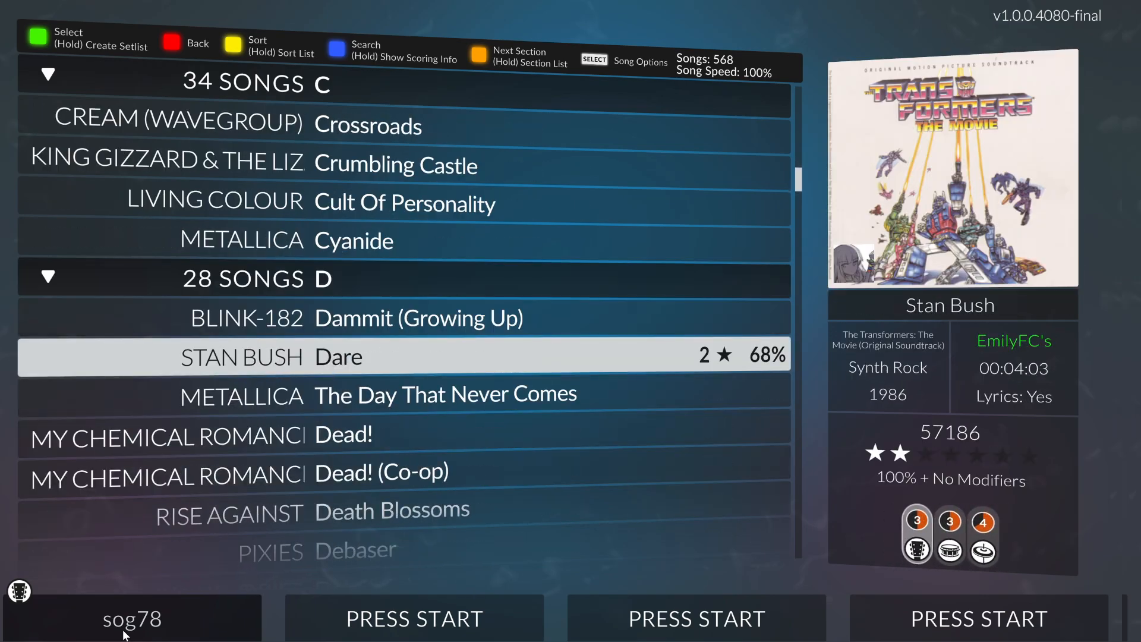
scroll(down, 3)
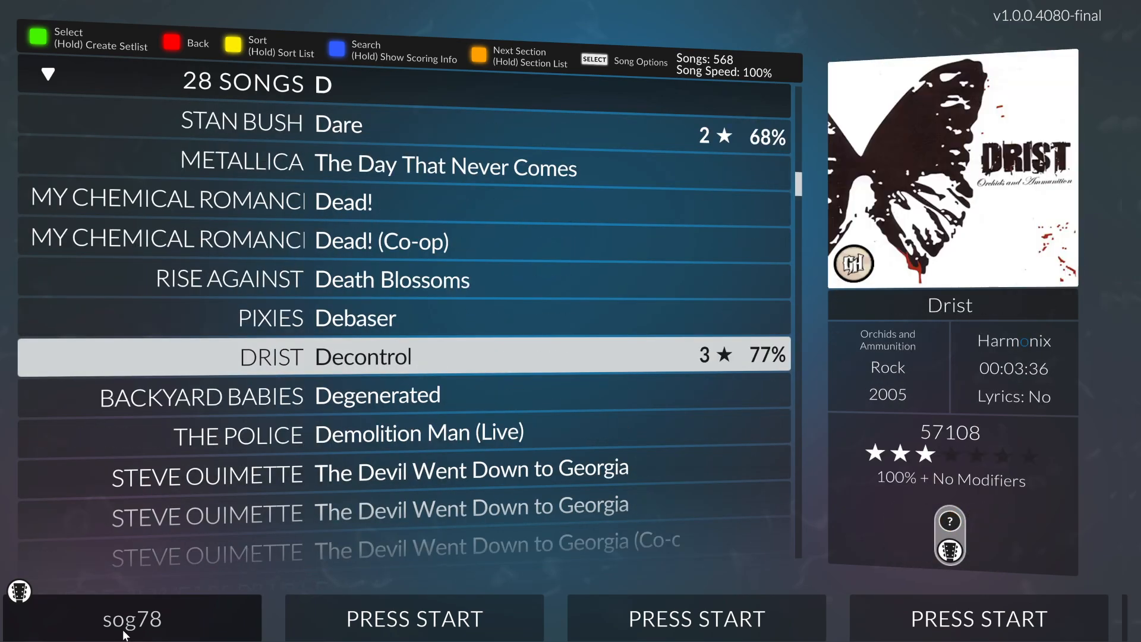
Escape to the main menu, reopen Quickplay, then escape back again.
key(escape)
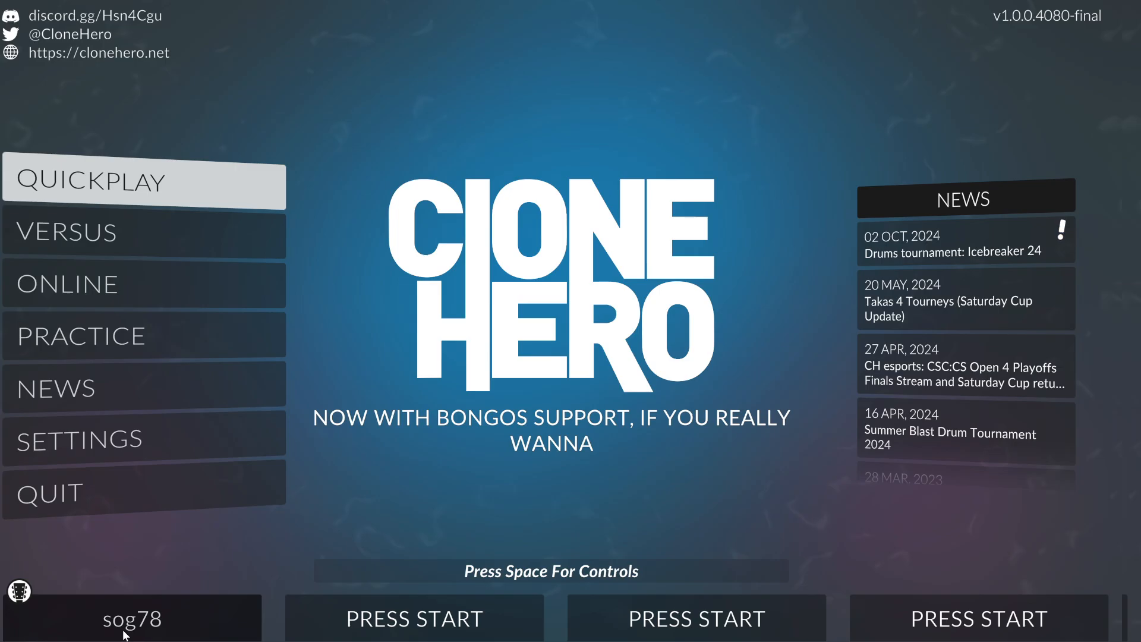
click(143, 181)
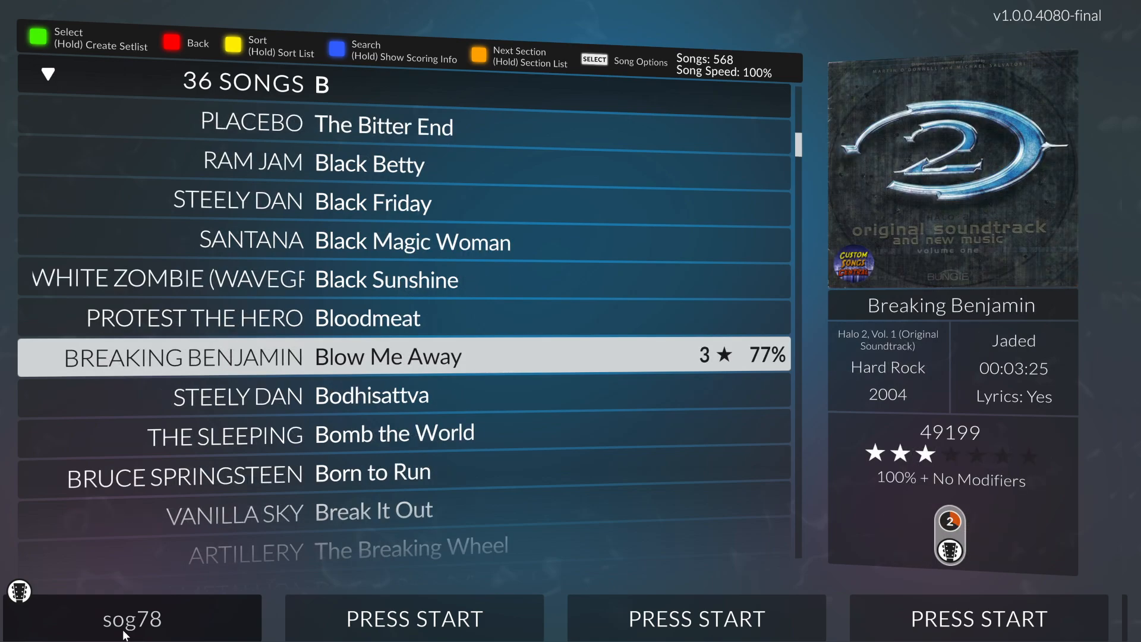
key(escape)
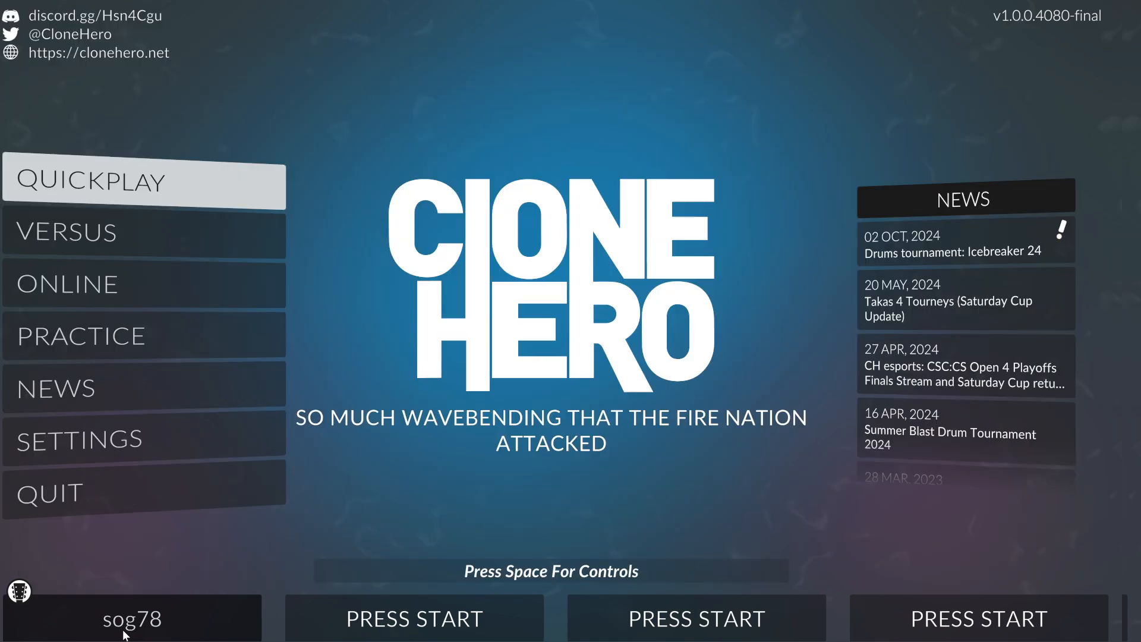